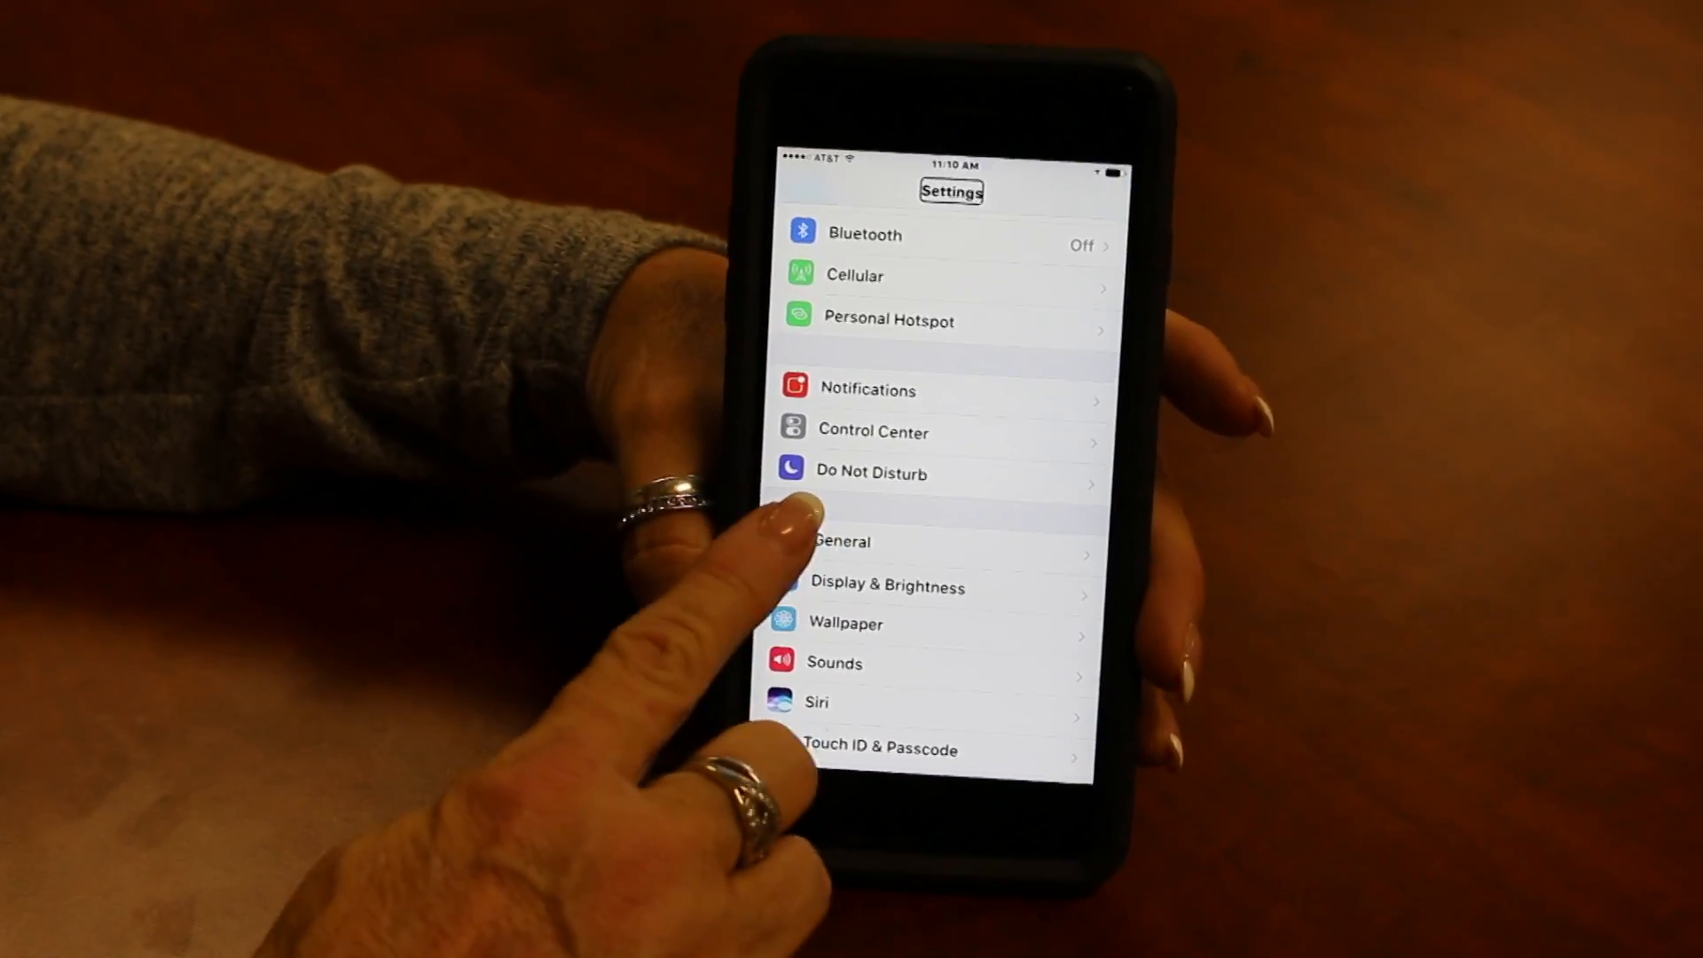
Scroll the main Settings list and open General.
{"action": "scroll", "scroll_direction": "down", "scroll_amount": 3}
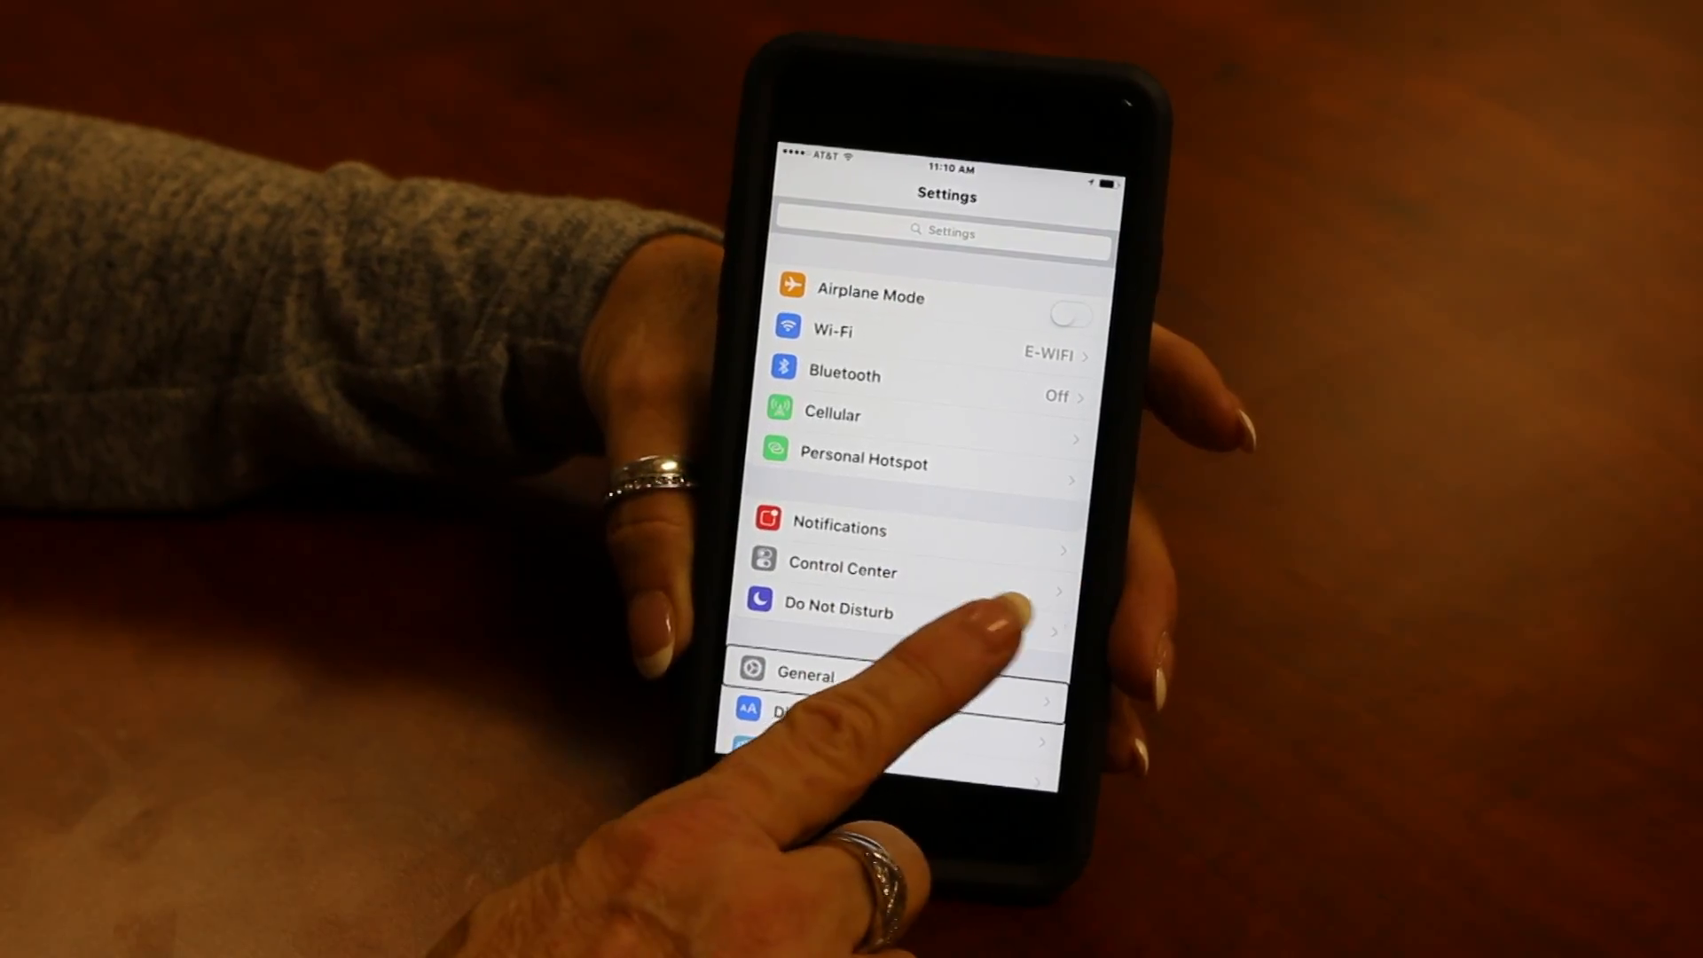
{"action": "left_click", "coordinate": [806, 673]}
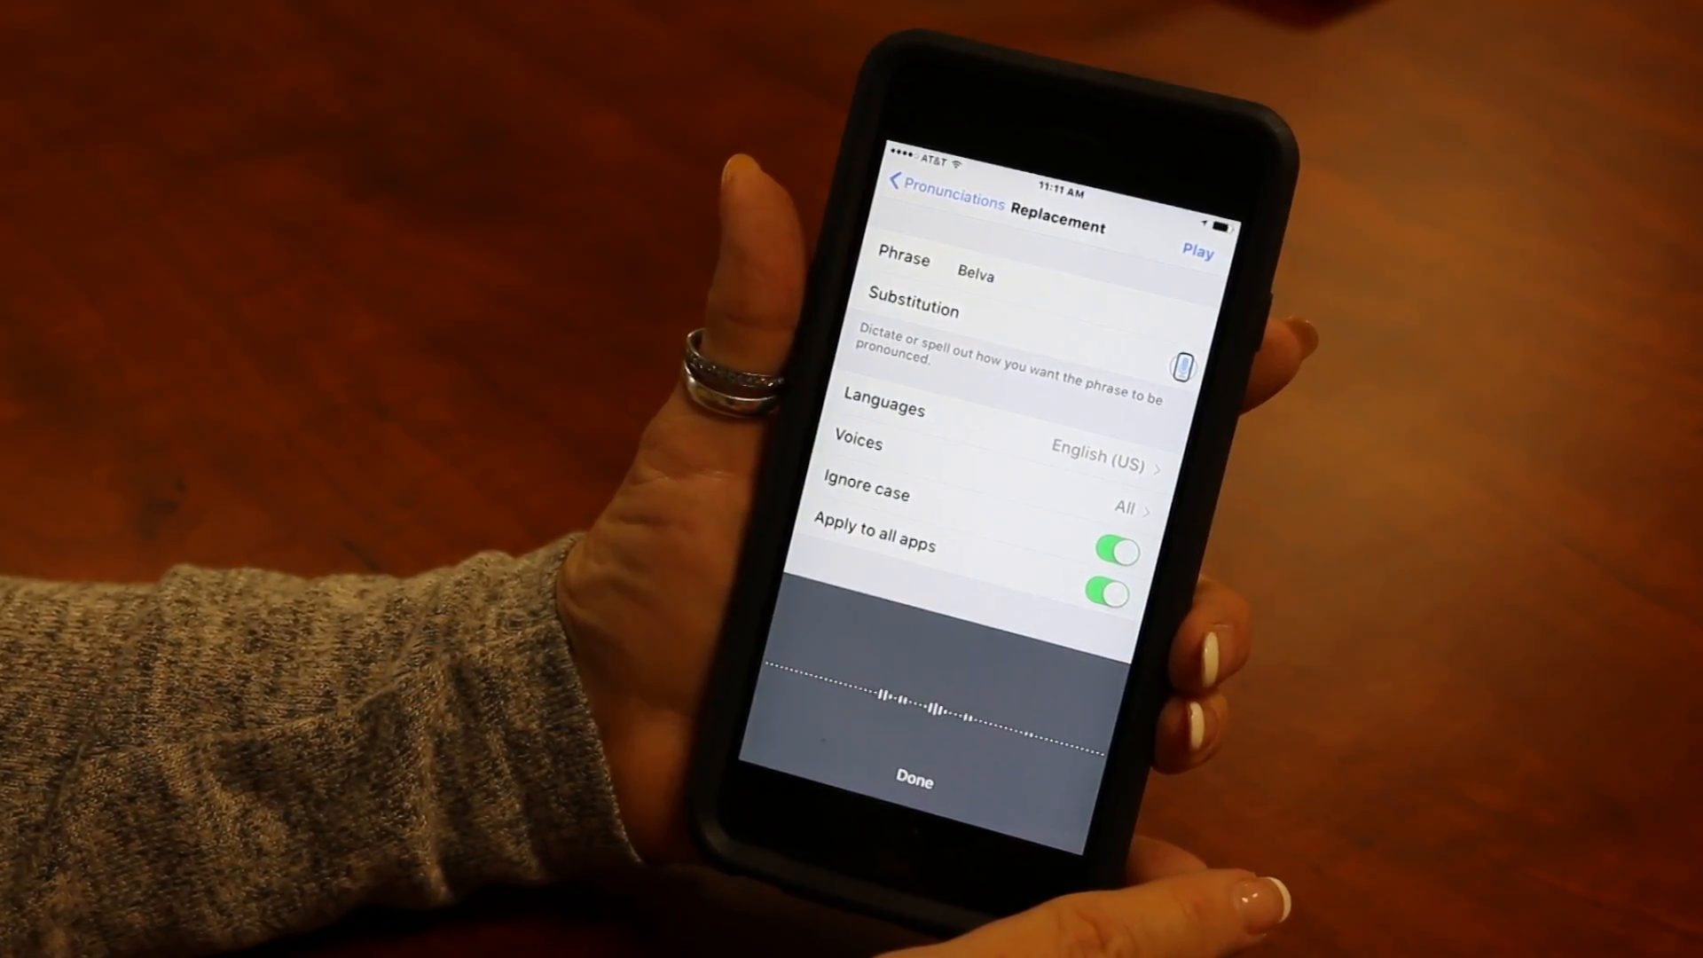
End dictation for Belva and show its suggested phonetic pronunciations.
{"action": "left_click", "coordinate": [913, 780]}
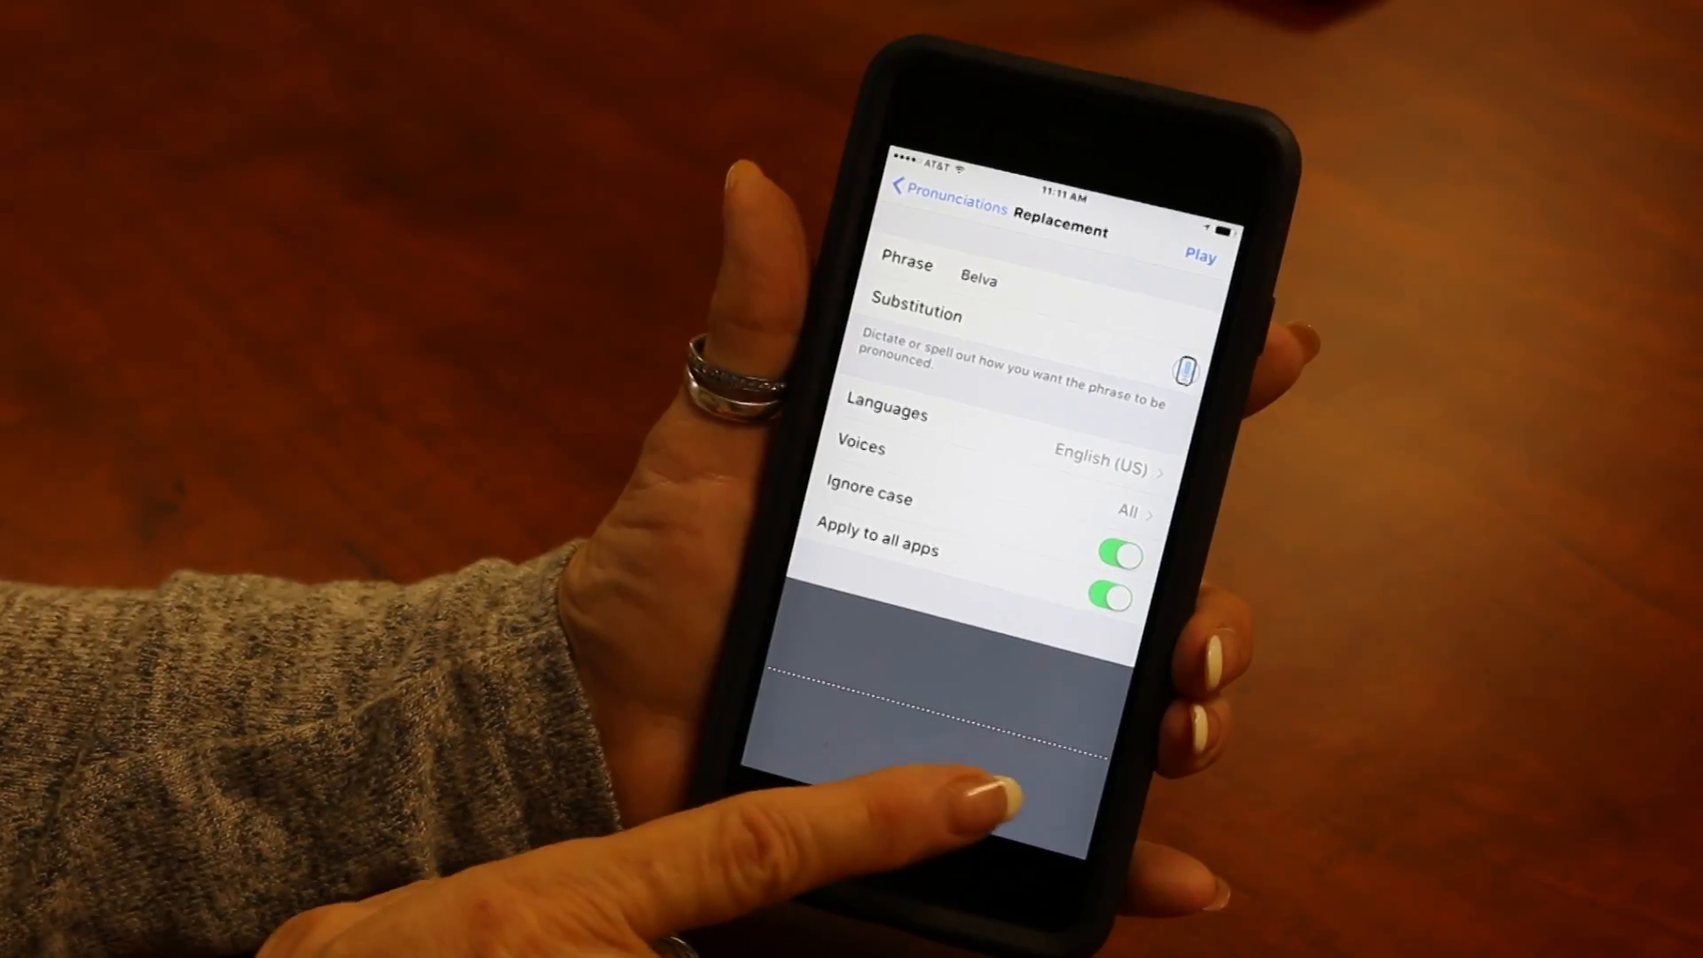
{"action": "left_click", "coordinate": [1010, 347]}
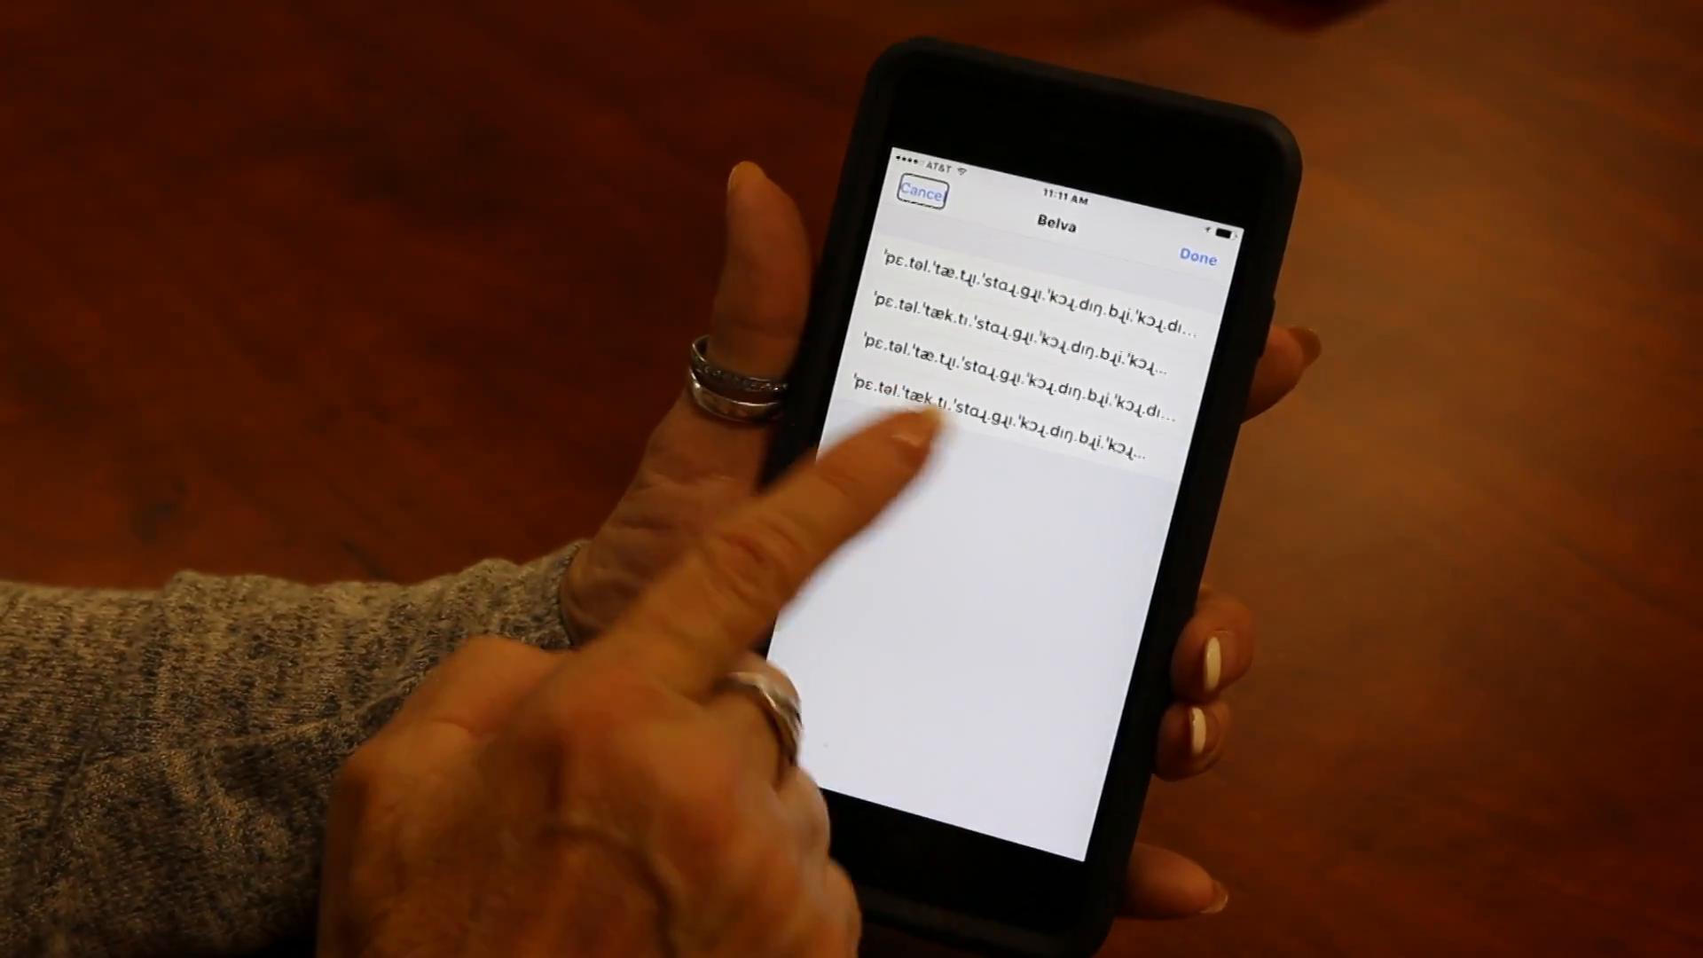